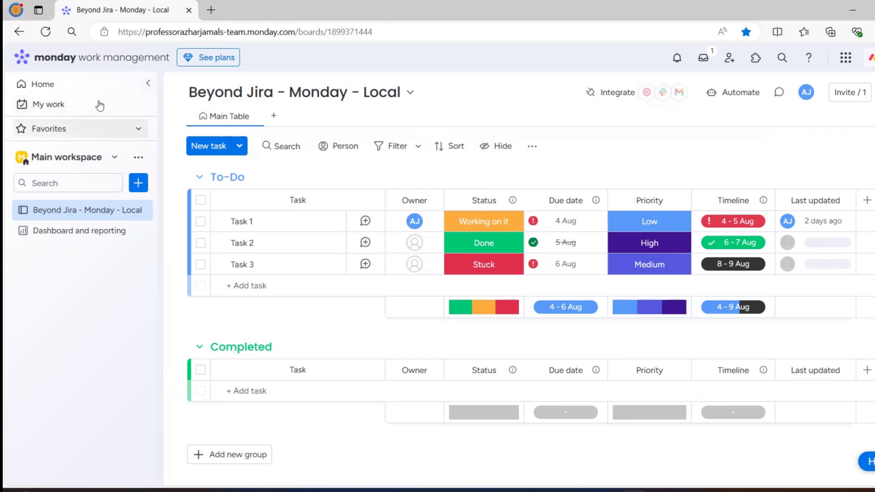
mouse_move(3, 133)
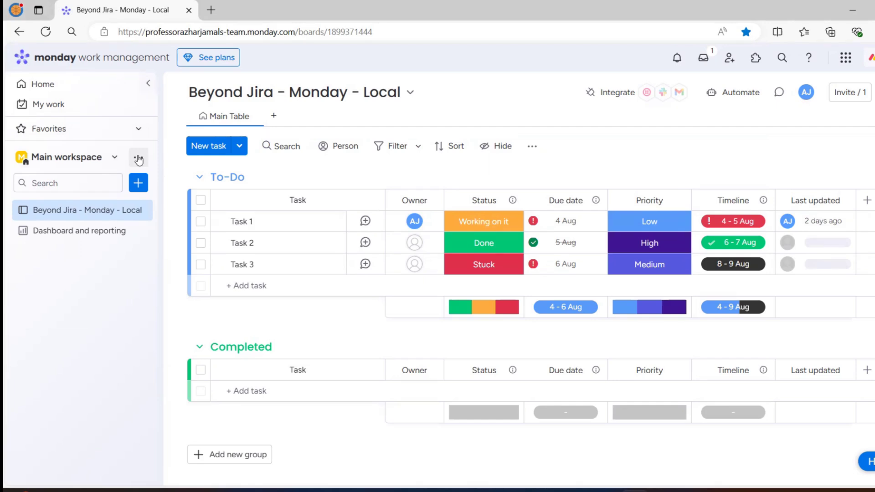
Bring up the Main workspace's options menu from the left sidebar
left_click(139, 157)
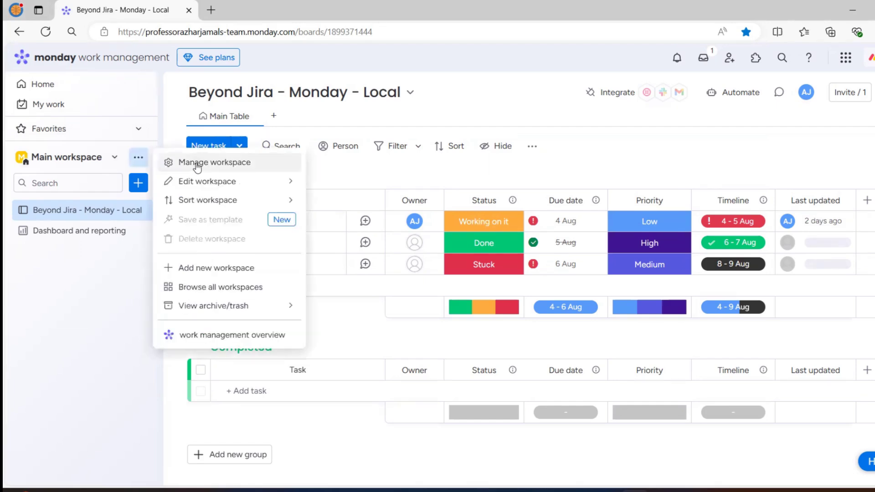
mouse_move(208, 182)
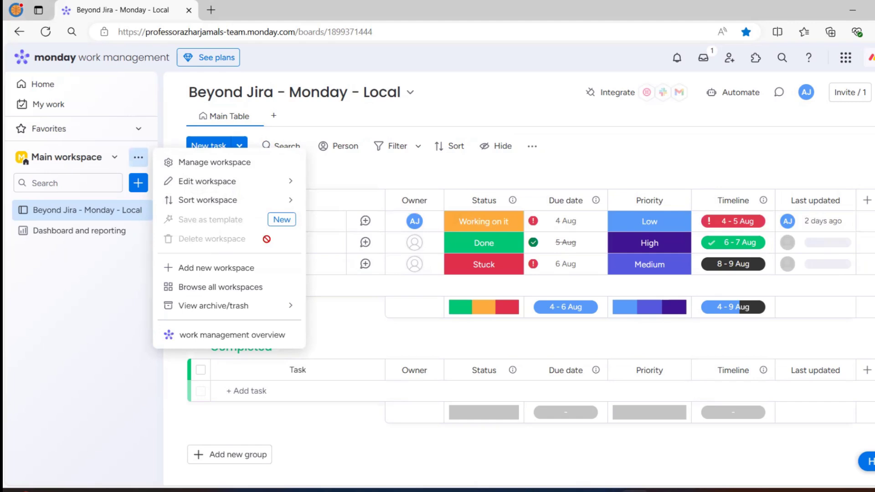
mouse_move(224, 271)
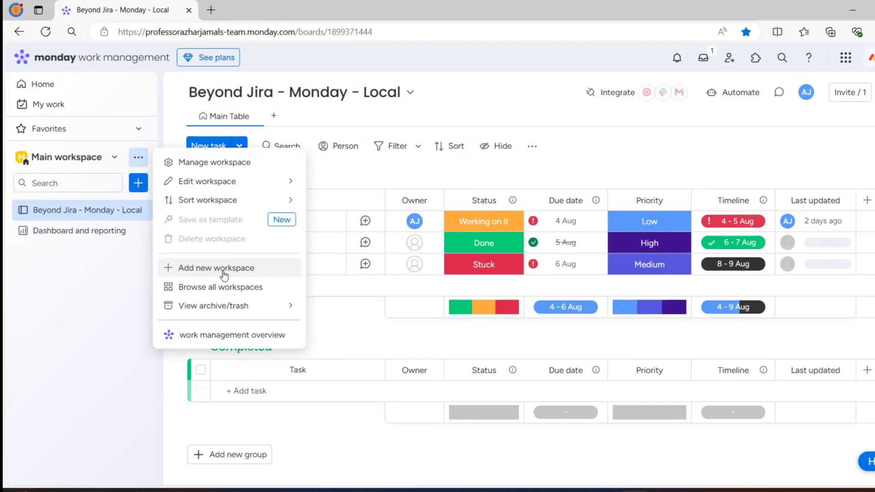
Start a new workspace named 'Practice Monday.com' with Open privacy
left_click(217, 268)
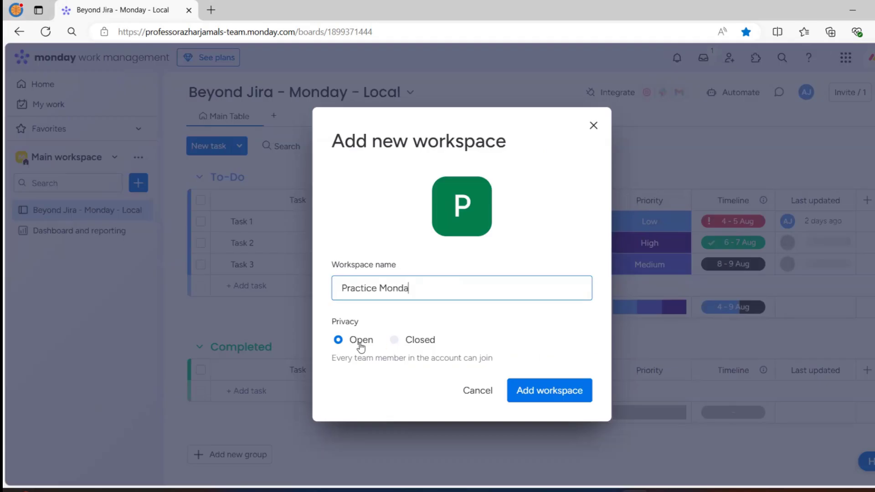
type("y.com")
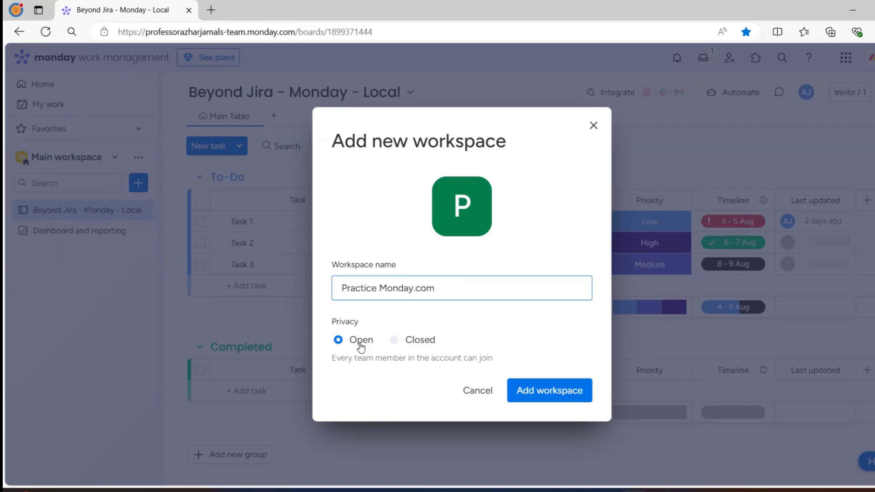
mouse_move(341, 319)
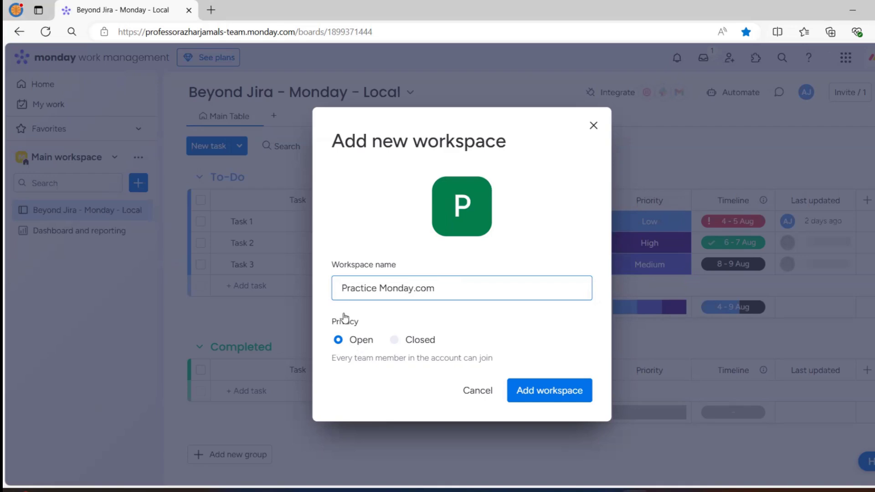
left_click(549, 390)
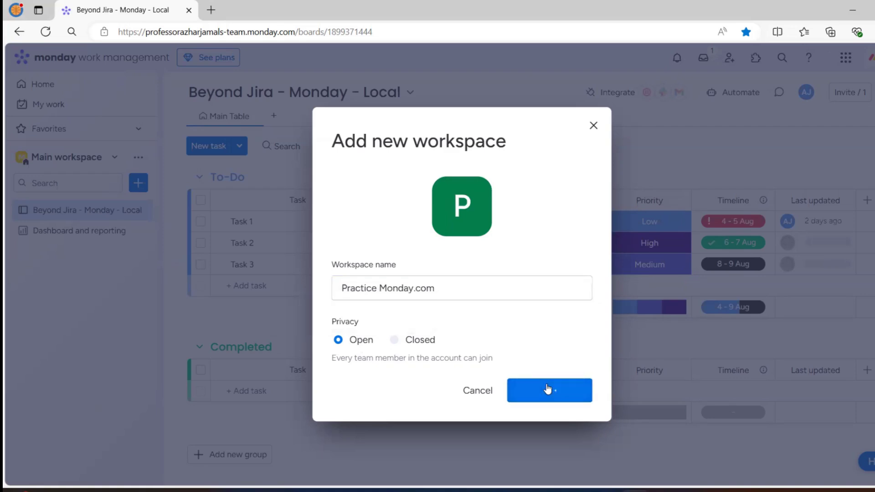
Create the Practice Monday.com workspace and bring up its add-new content choices
left_click(548, 390)
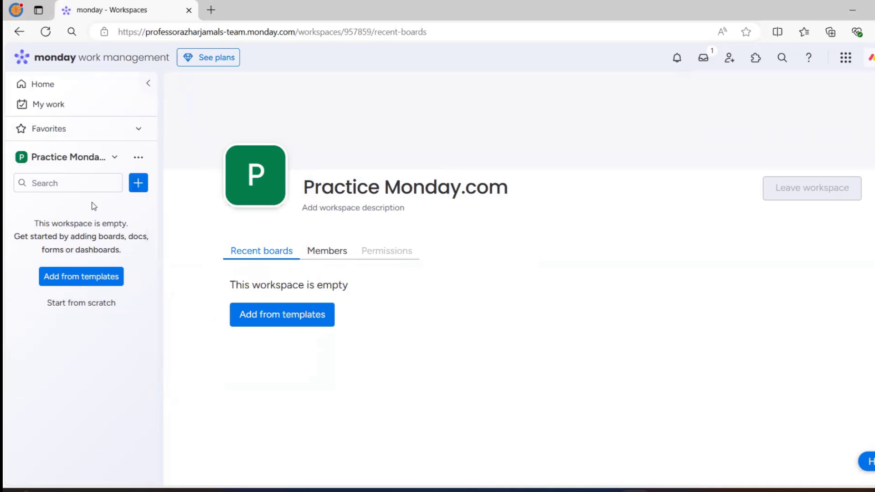
left_click(139, 182)
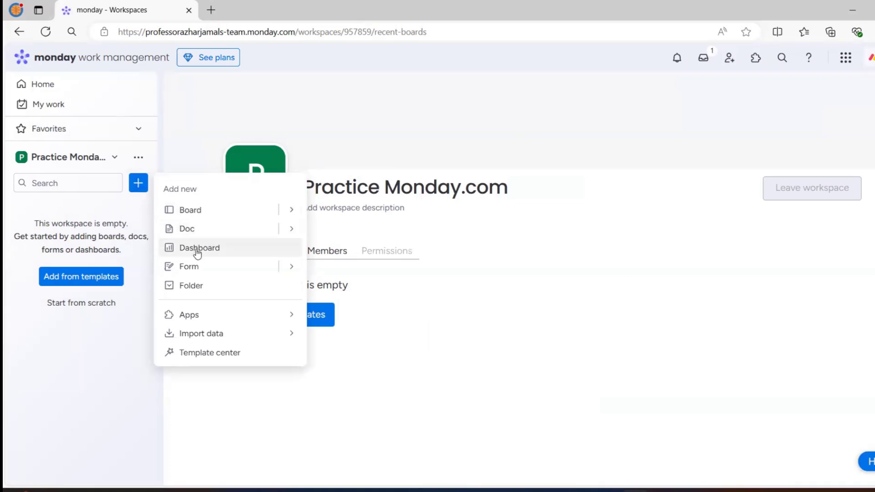
mouse_move(191, 319)
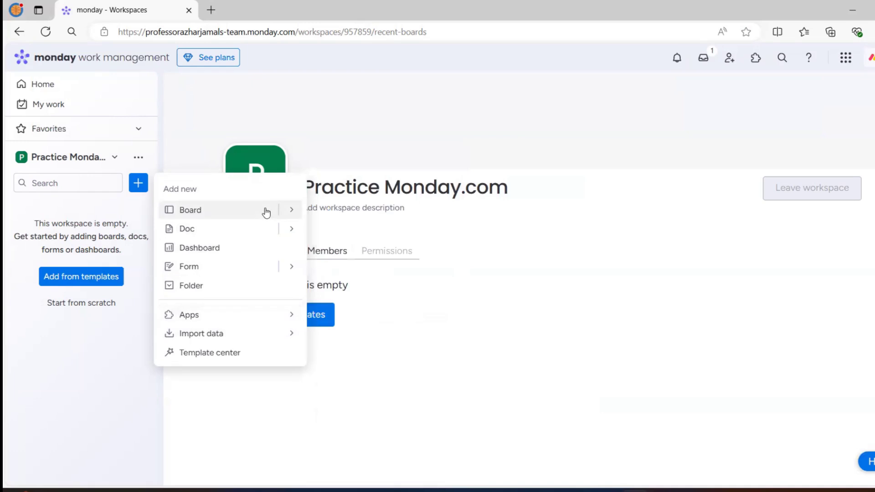
Begin a new board named 'App Feedback Form' in the practice workspace
left_click(190, 210)
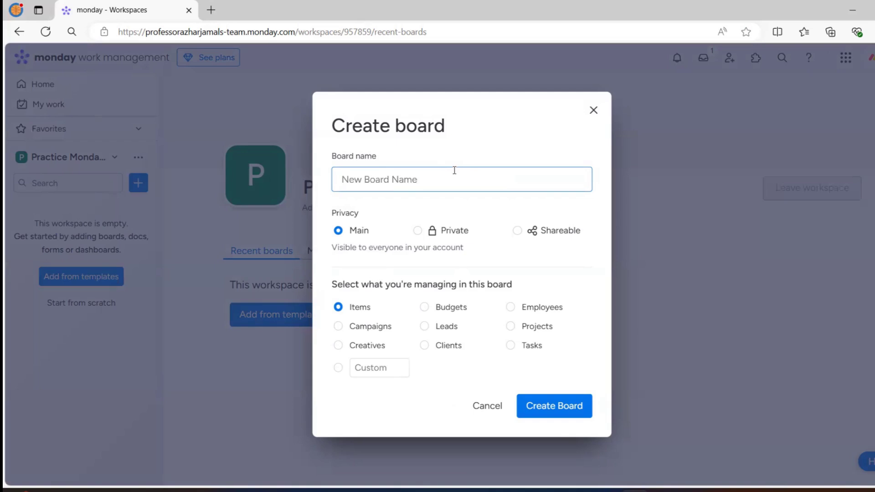
type("App")
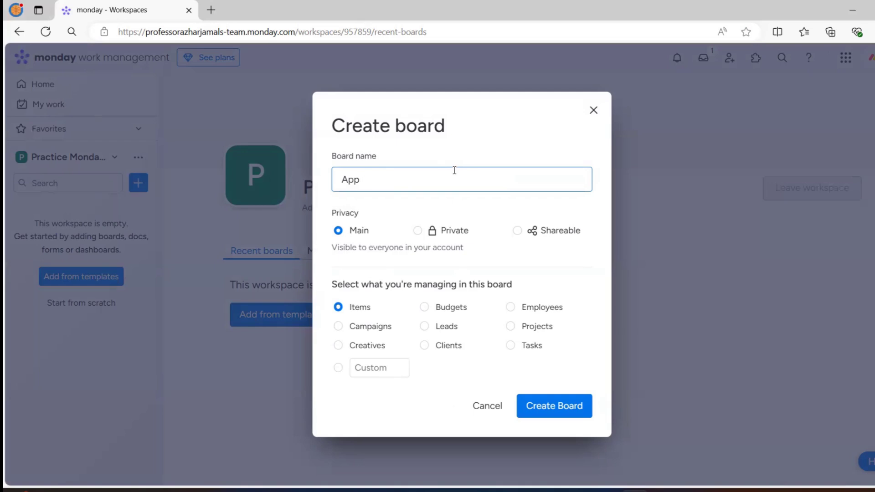
type("Feedback F")
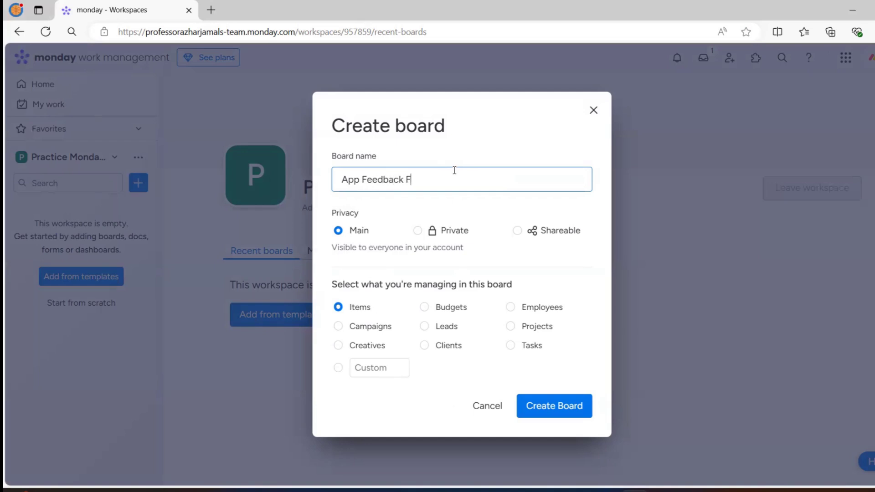
type("orm")
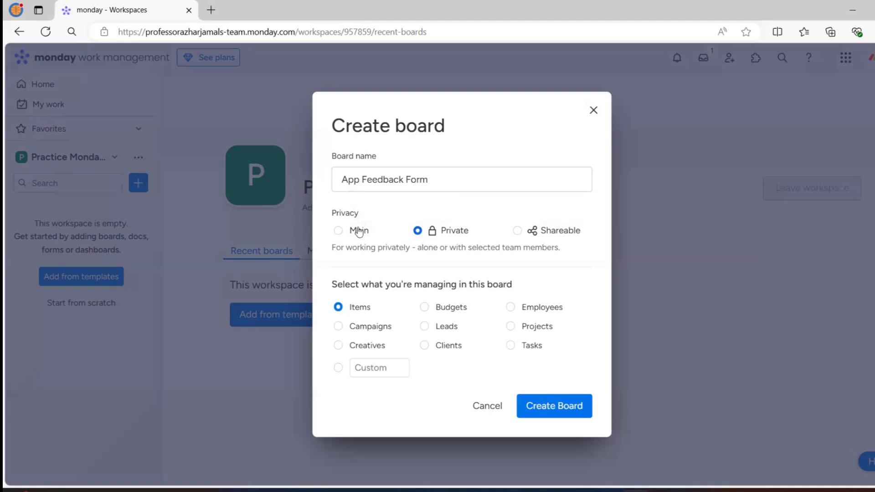
Set the board's privacy, choose Projects as what it manages, and create it
left_click(338, 231)
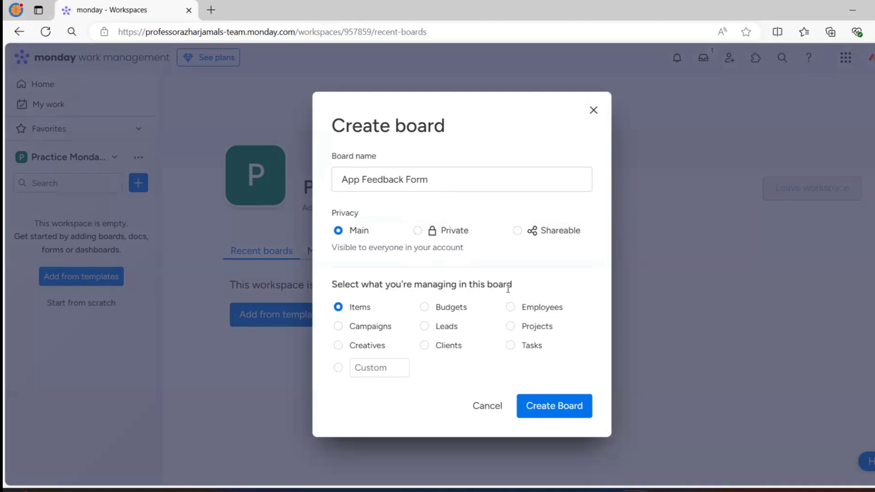
mouse_move(520, 308)
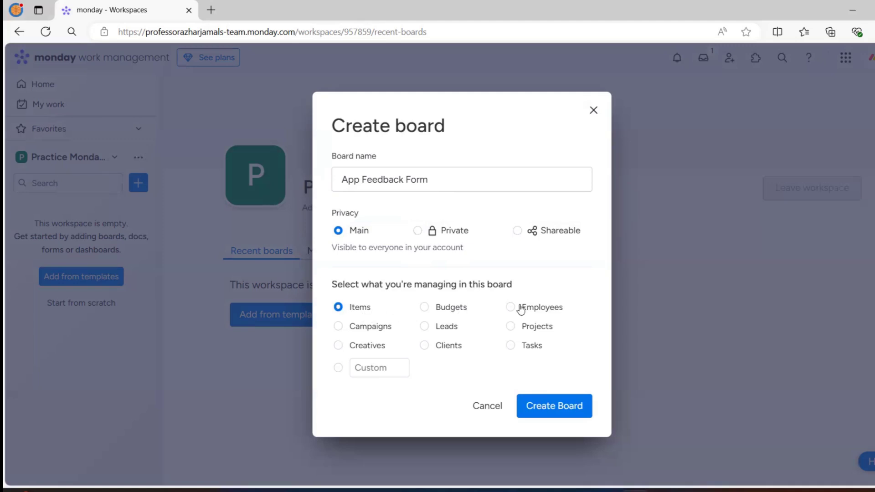
mouse_move(510, 331)
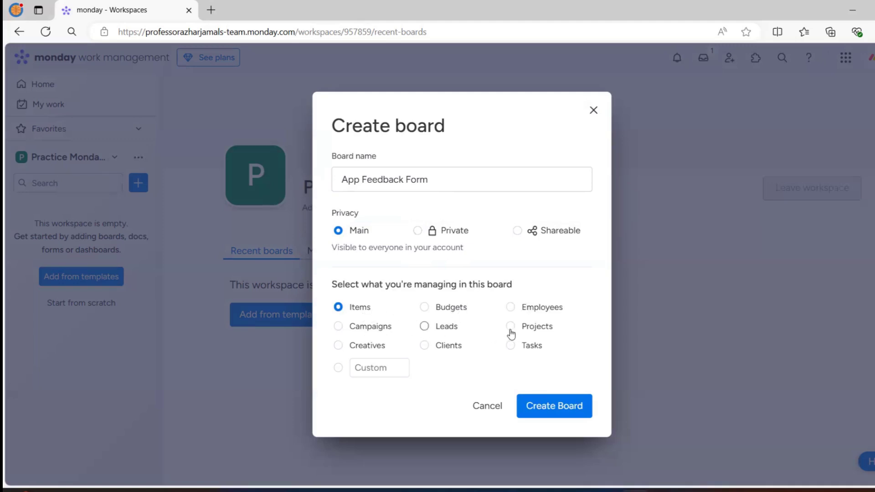
left_click(511, 326)
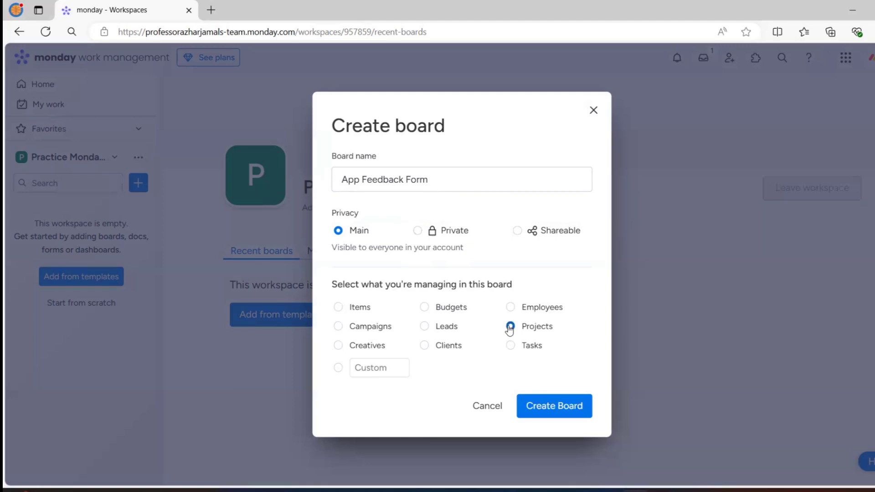
left_click(510, 326)
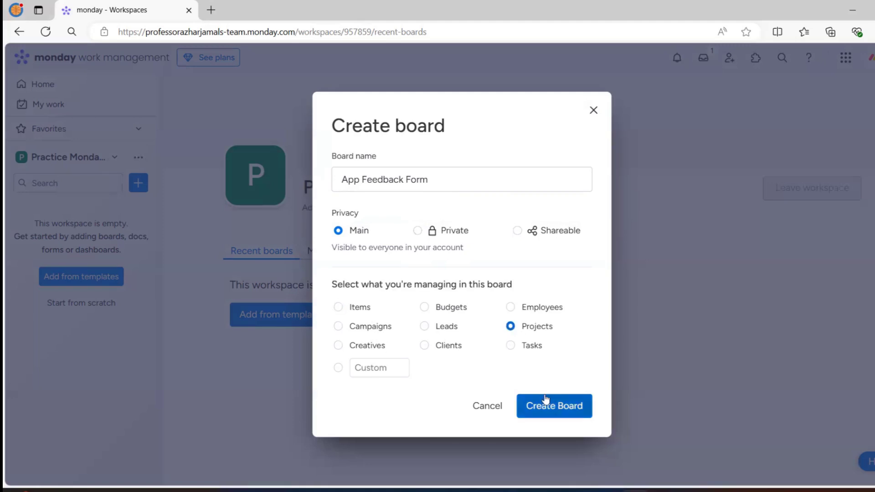
left_click(555, 407)
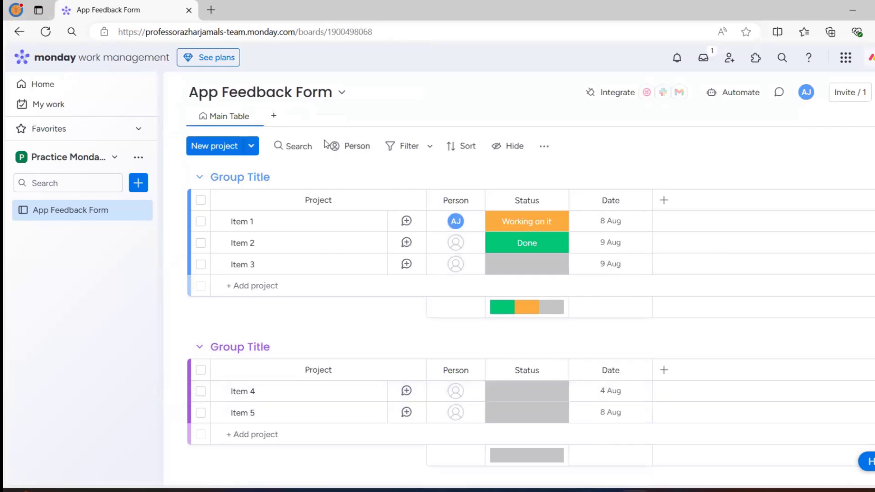
Search the board for 'item 1', then clear the search to show all items again
left_click(292, 146)
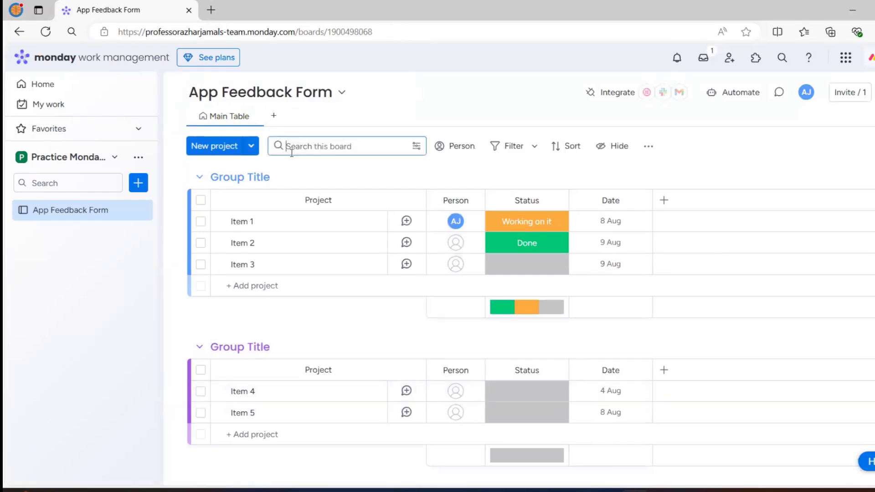
type("item 1")
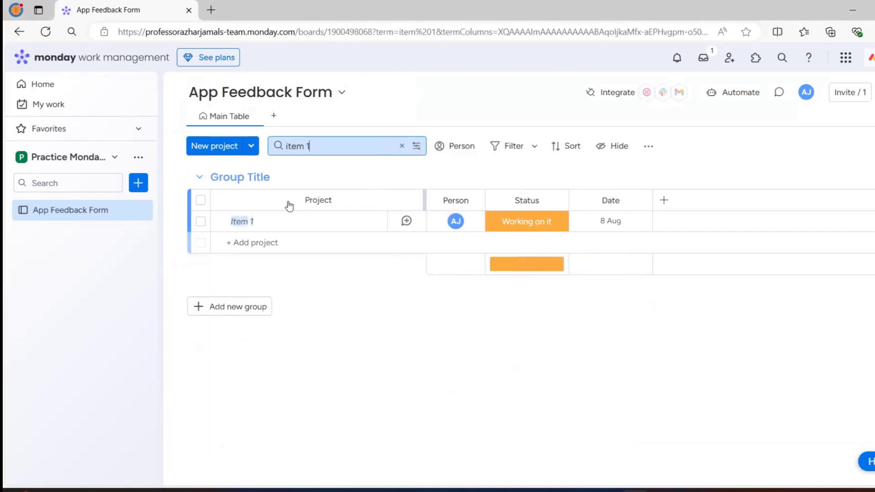
left_click(401, 146)
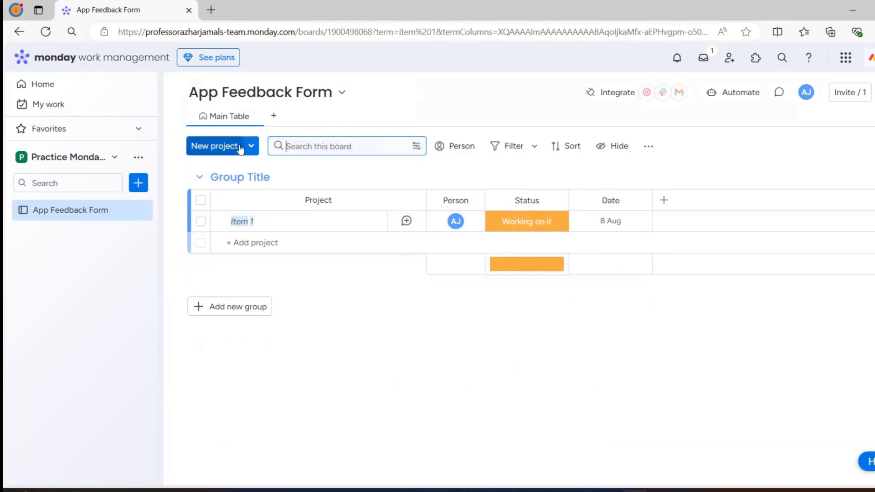
left_click(251, 145)
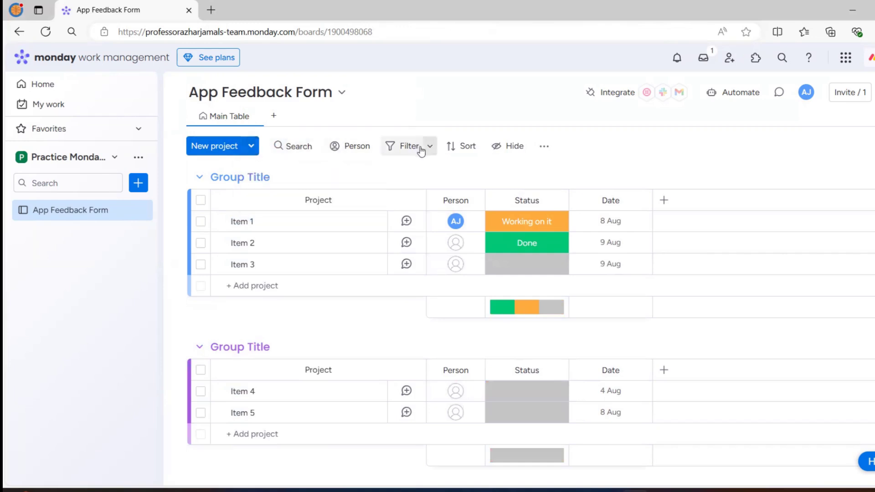
left_click(430, 147)
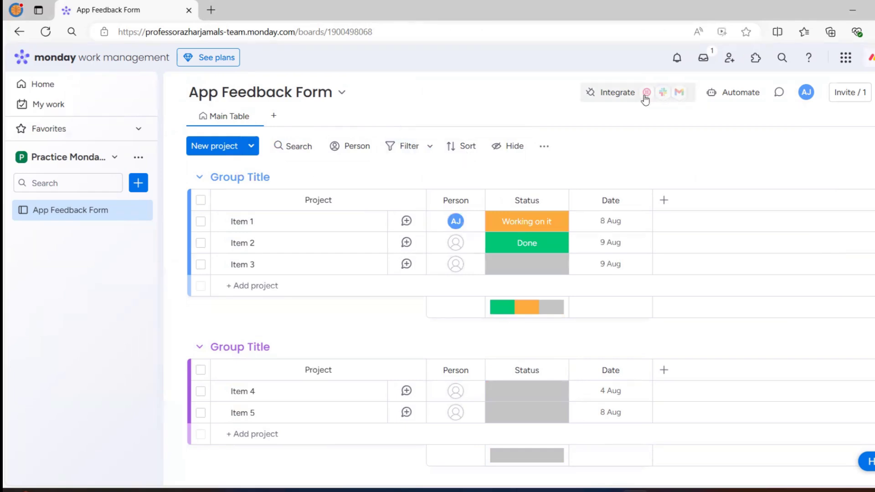
Go to the Twilio SMS templates in the Automation center via the Integrate icon
left_click(741, 93)
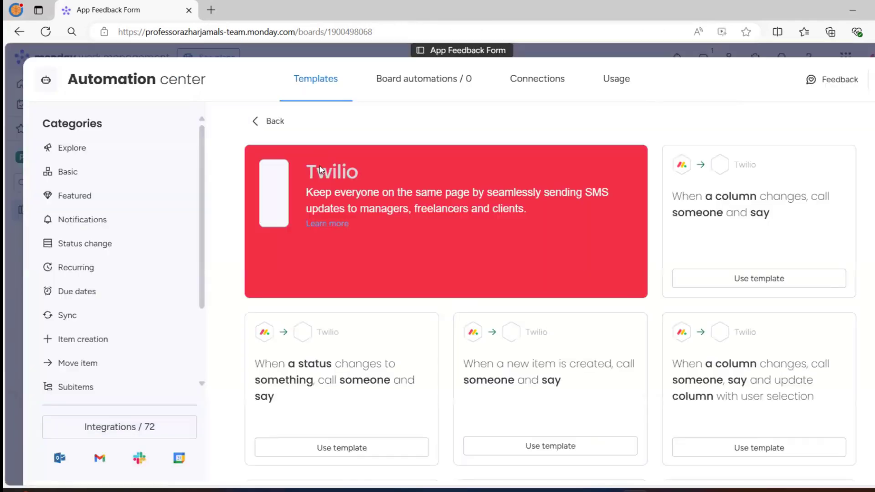
Show the Automation center's full Integrations catalogue (72 integrations)
left_click(119, 427)
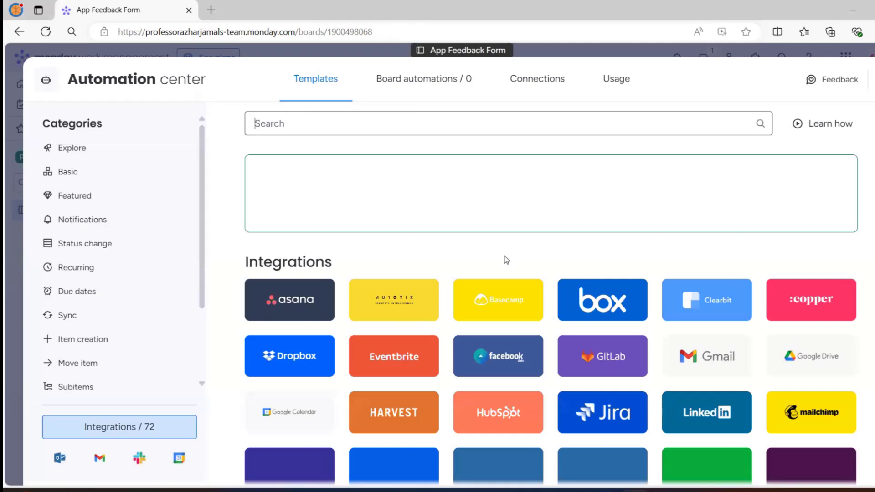
mouse_move(744, 311)
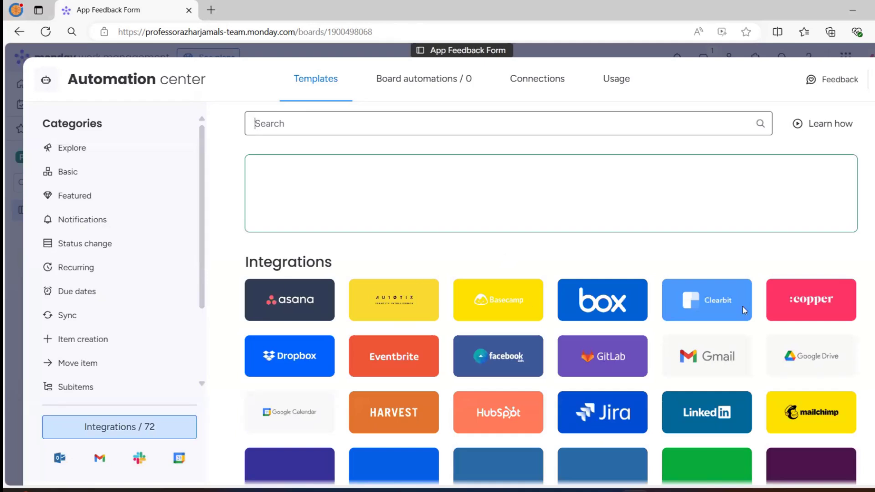
mouse_move(613, 366)
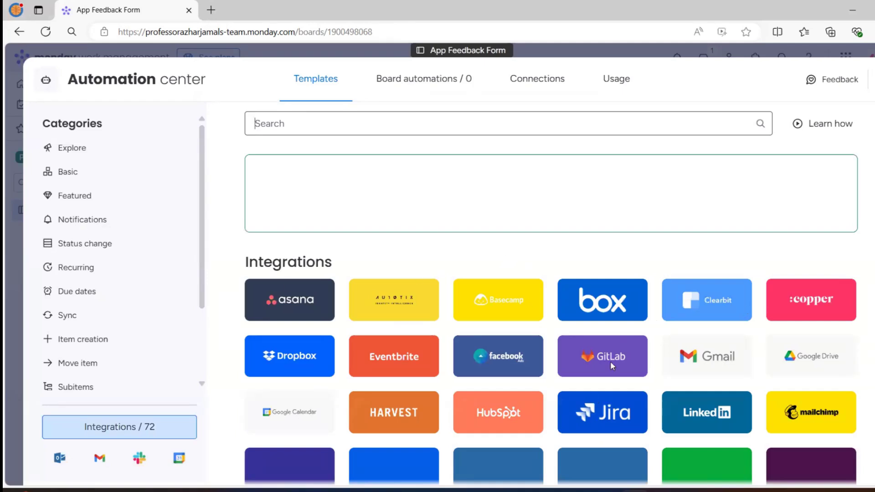
mouse_move(478, 445)
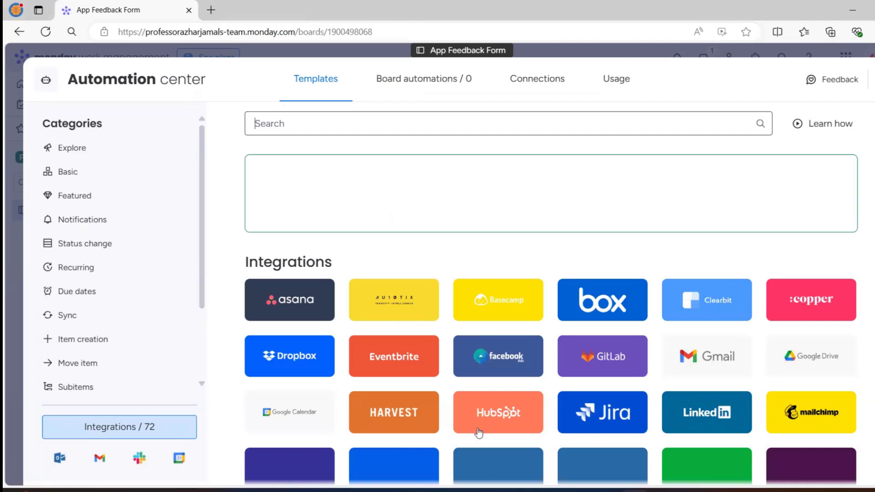
mouse_move(715, 112)
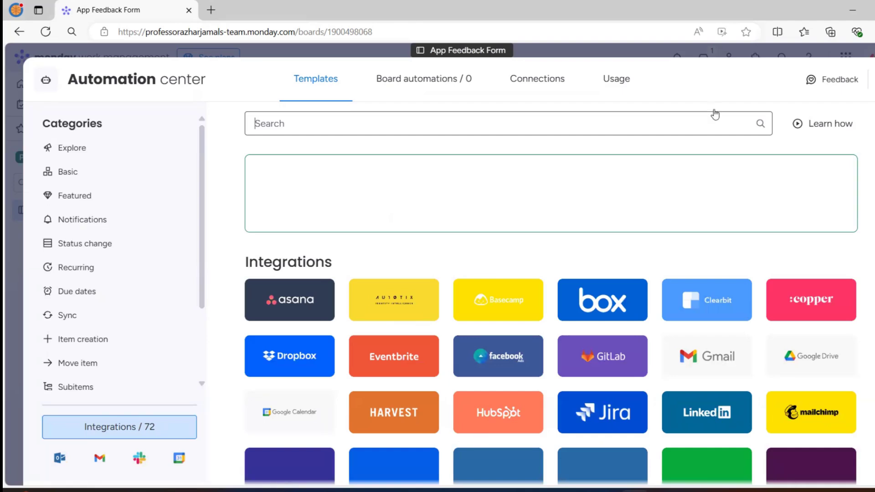